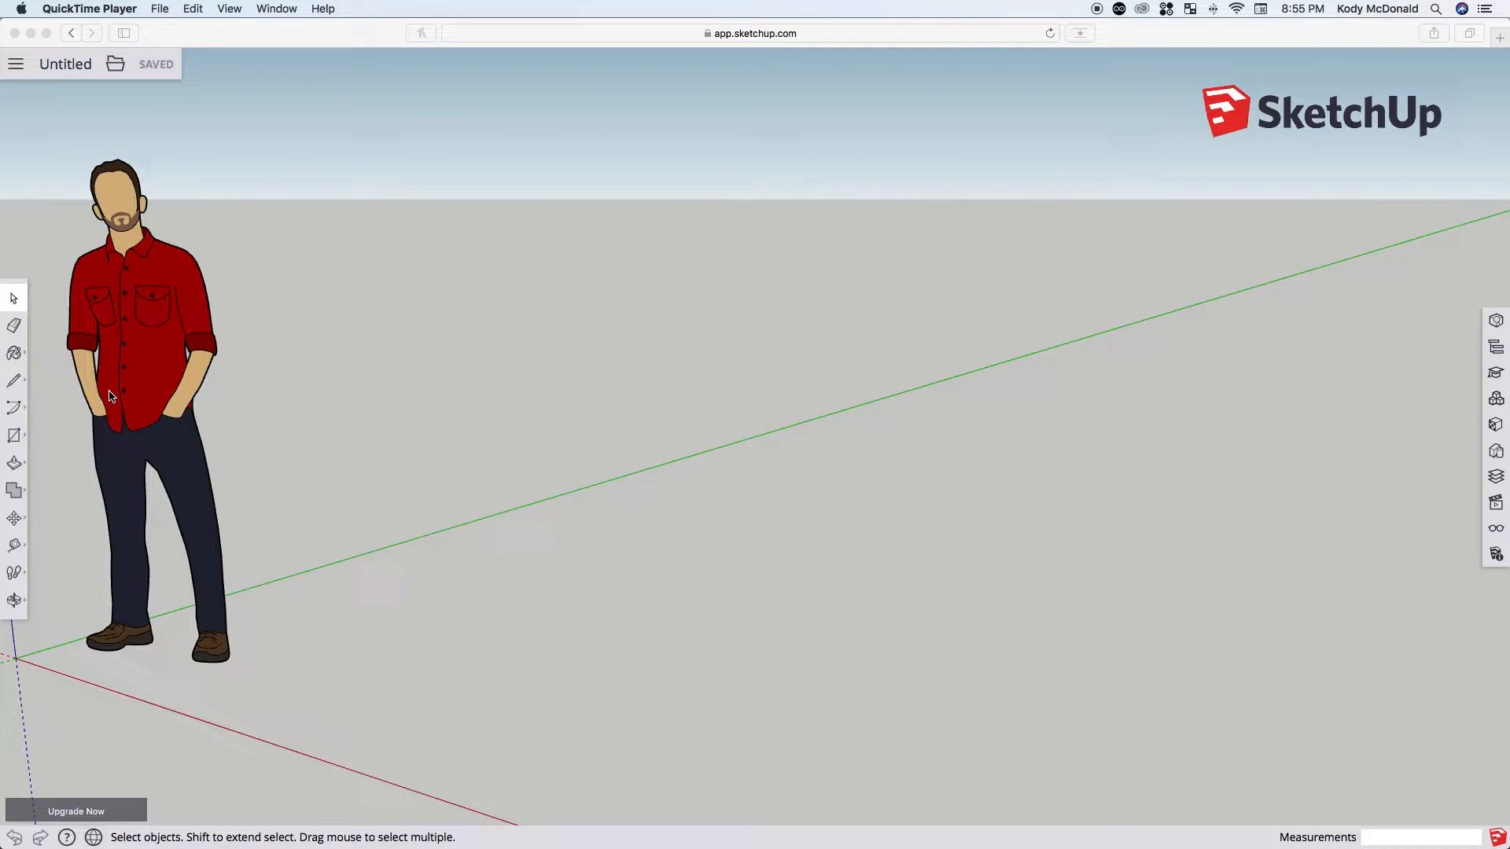
{"action": "mouse_move", "coordinate": [28, 439]}
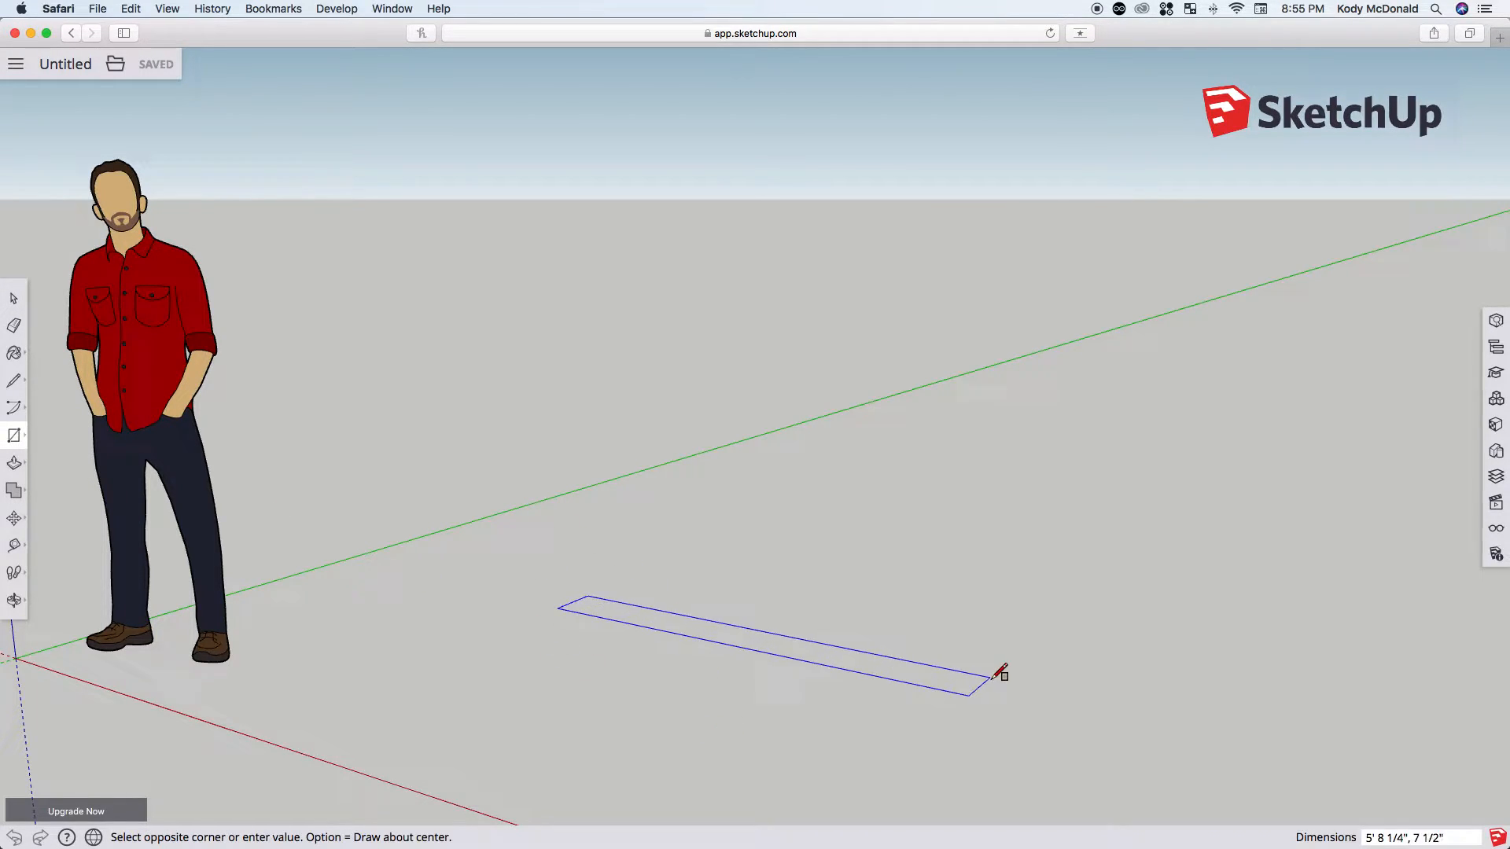
{"action": "mouse_move", "coordinate": [843, 630]}
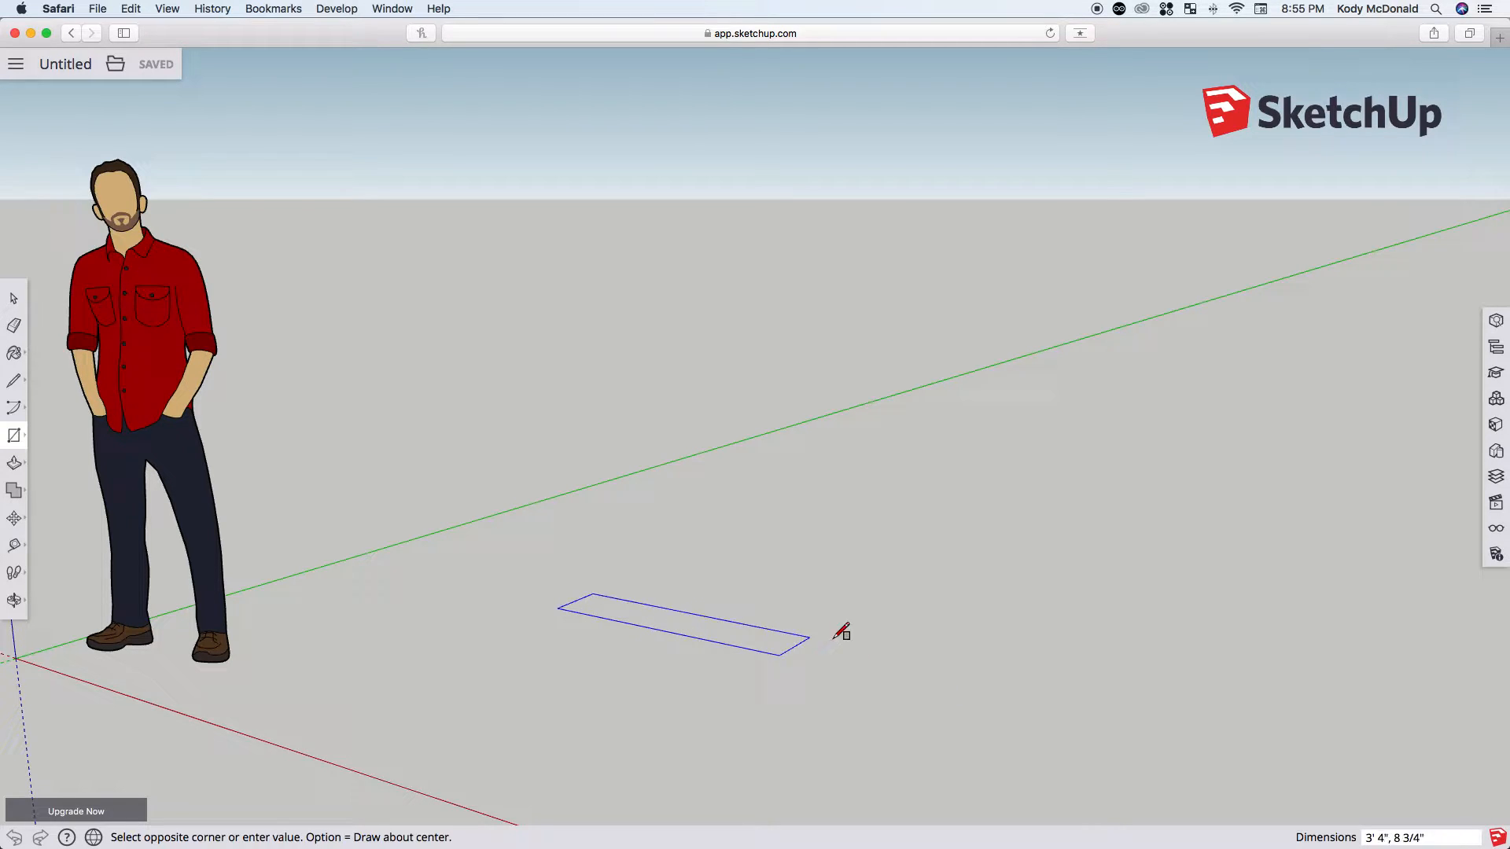
{"action": "mouse_move", "coordinate": [1008, 632]}
{"action": "type", "text": "8',"}
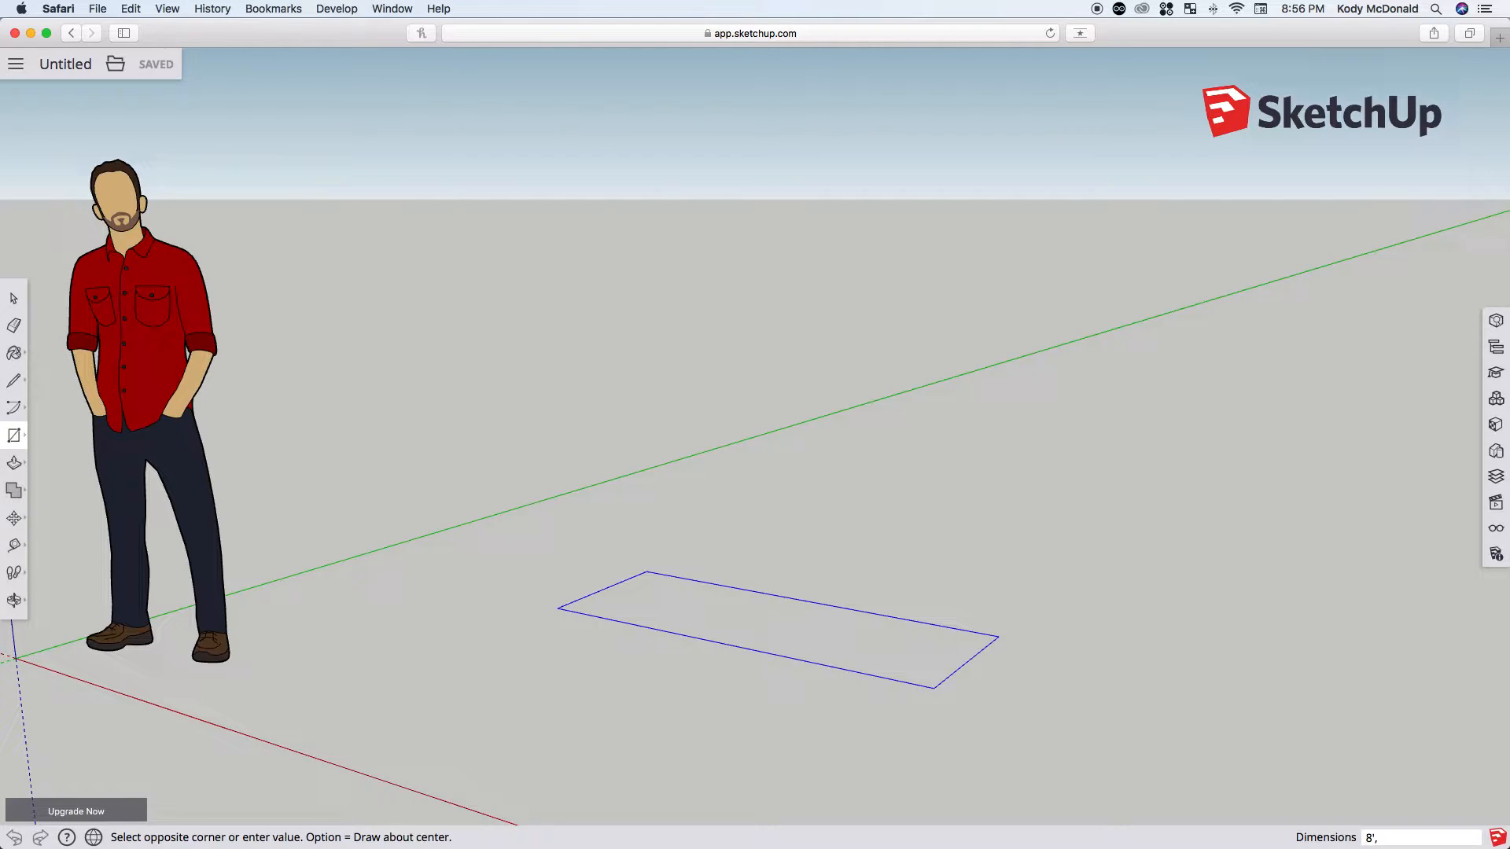
Step: Lay out the 8' by 3.5" plate footprint rectangle on the ground plane
{"action": "type", "text": "3.5"}
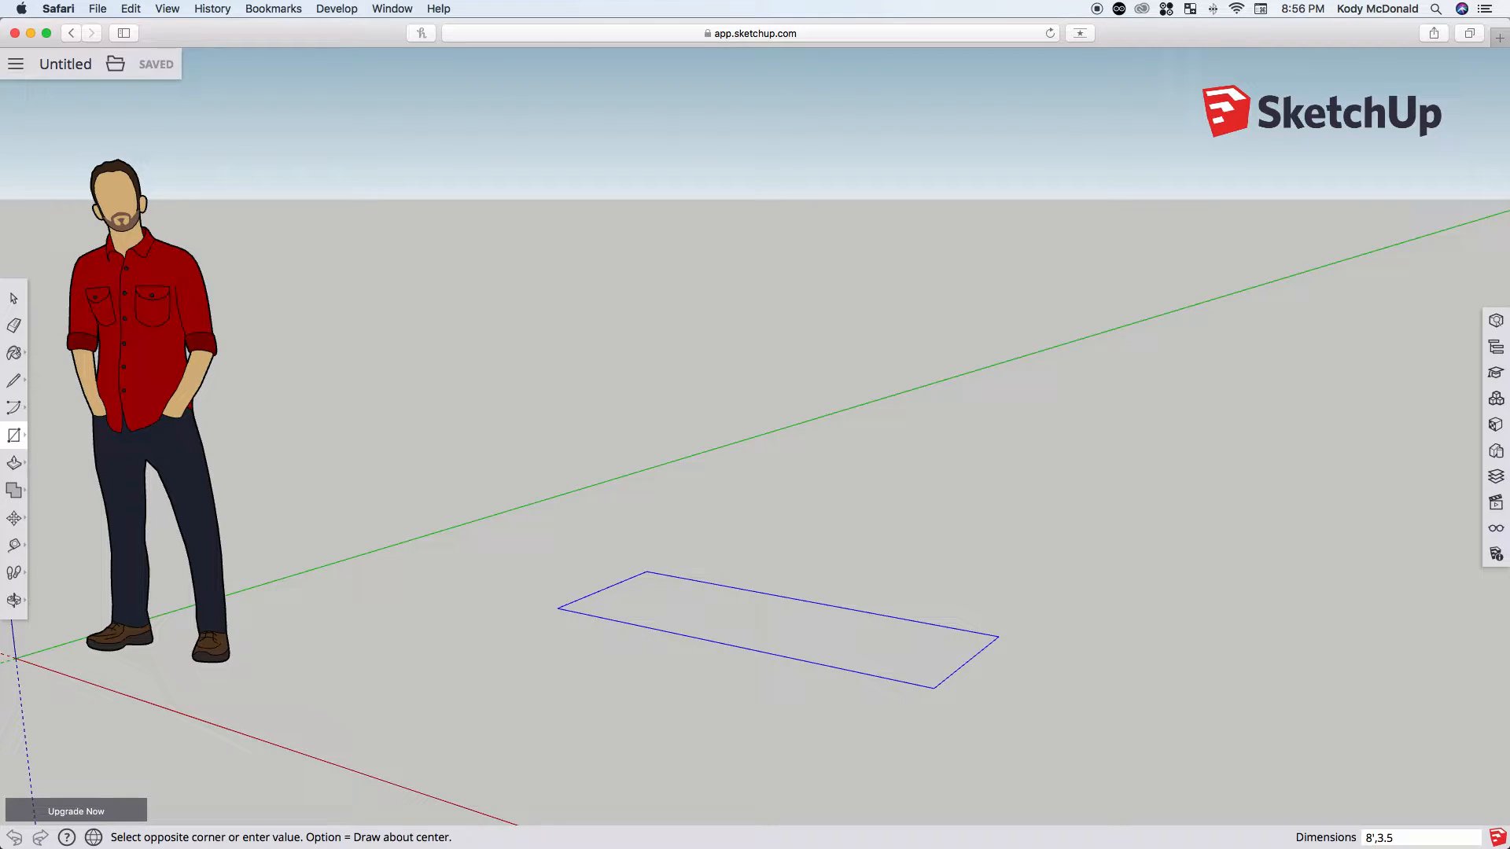
{"action": "left_click", "coordinate": [1002, 628]}
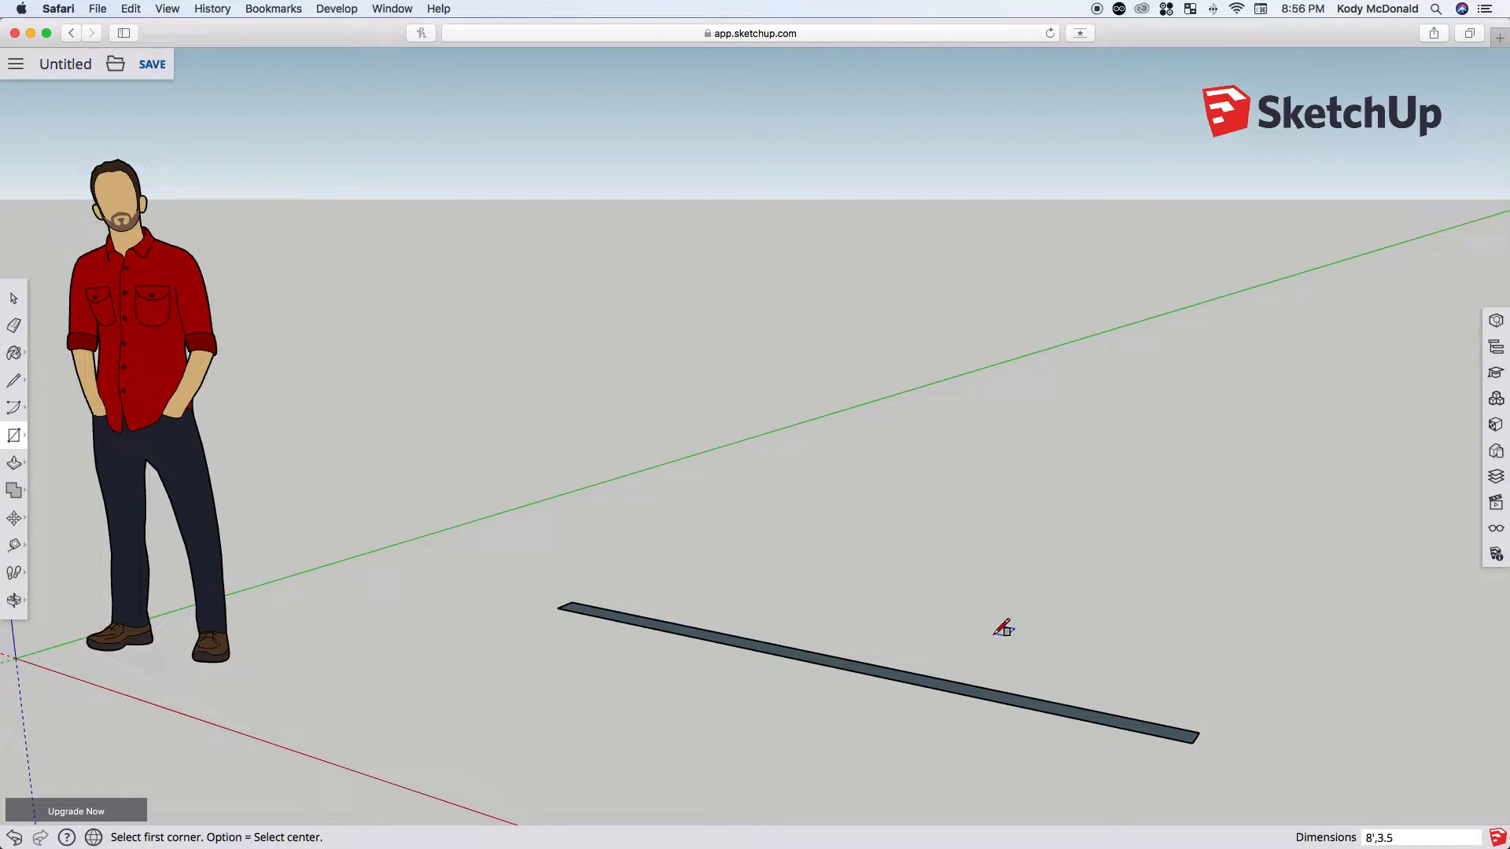
{"action": "mouse_move", "coordinate": [82, 436]}
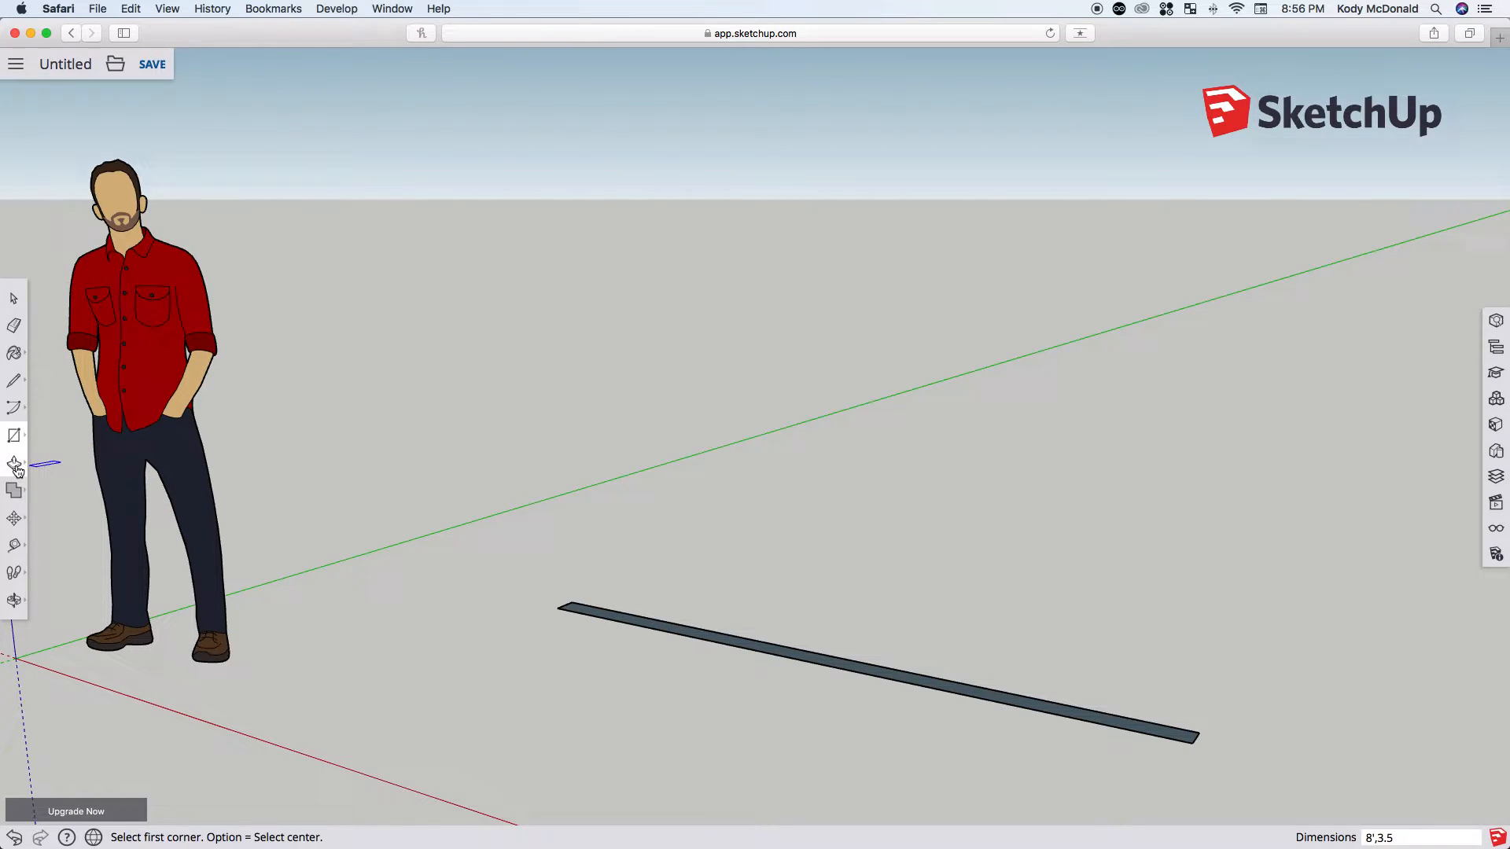
Step: Push/Pull the rectangle up 1 1/2" into a solid bottom plate board
{"action": "left_click", "coordinate": [14, 463]}
{"action": "type", "text": "1."}
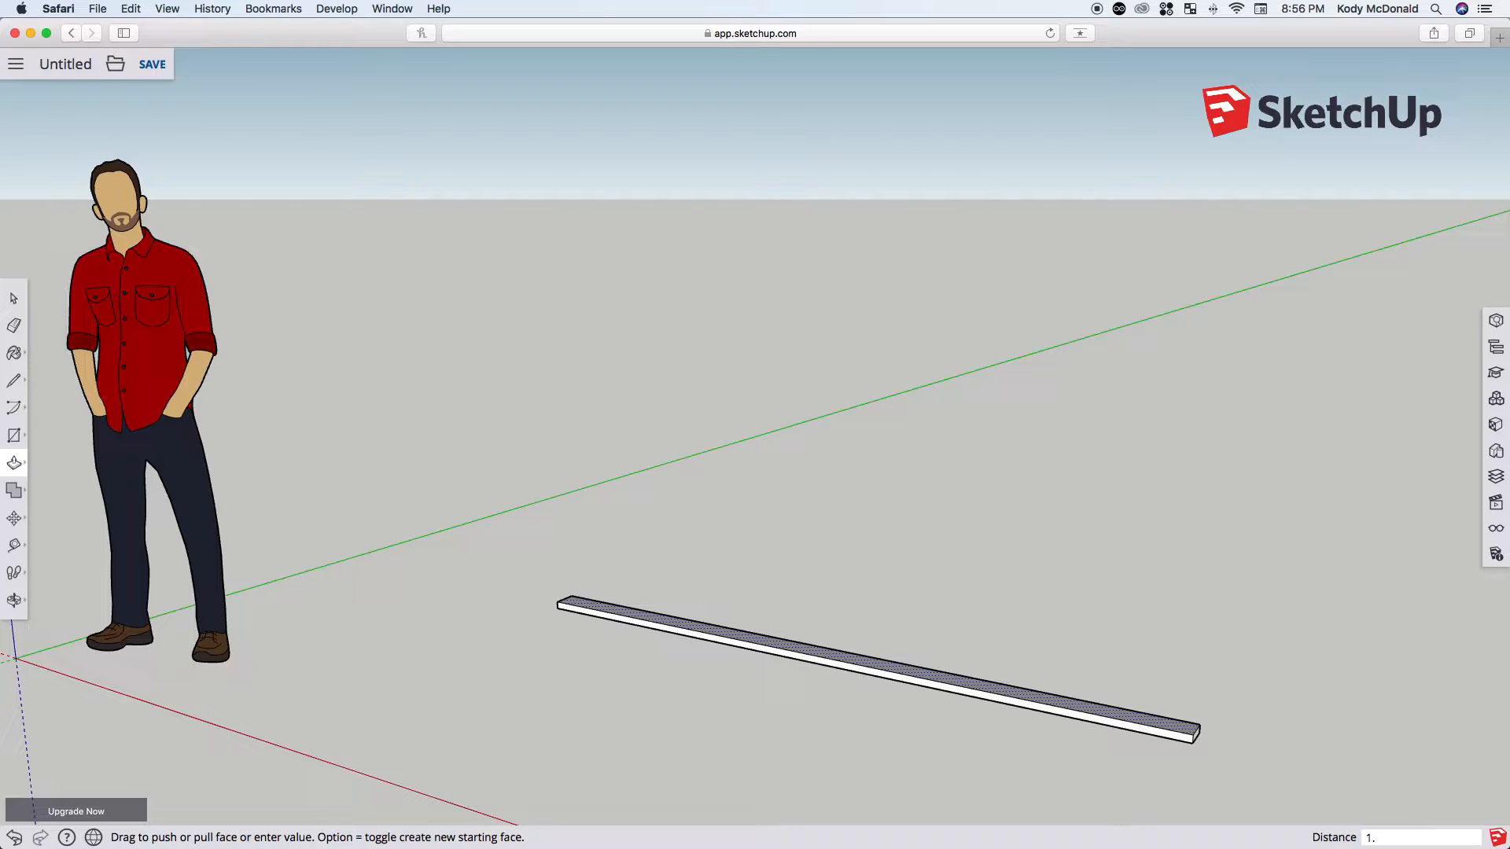
{"action": "type", "text": "1 1/2"}
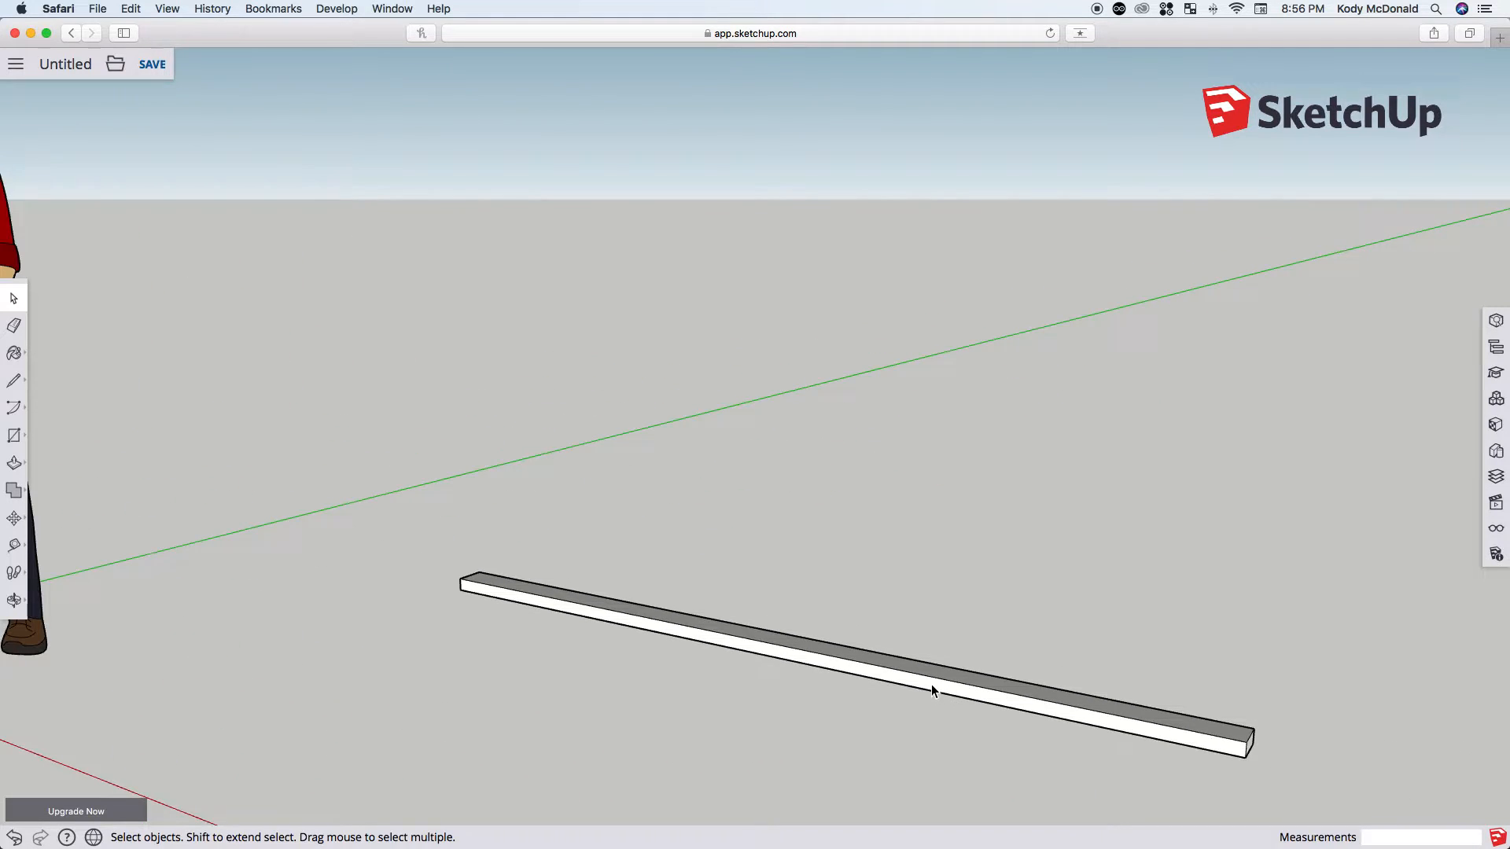
Step: Select the whole plate board and make it a component from its context menu
{"action": "left_click", "coordinate": [932, 690]}
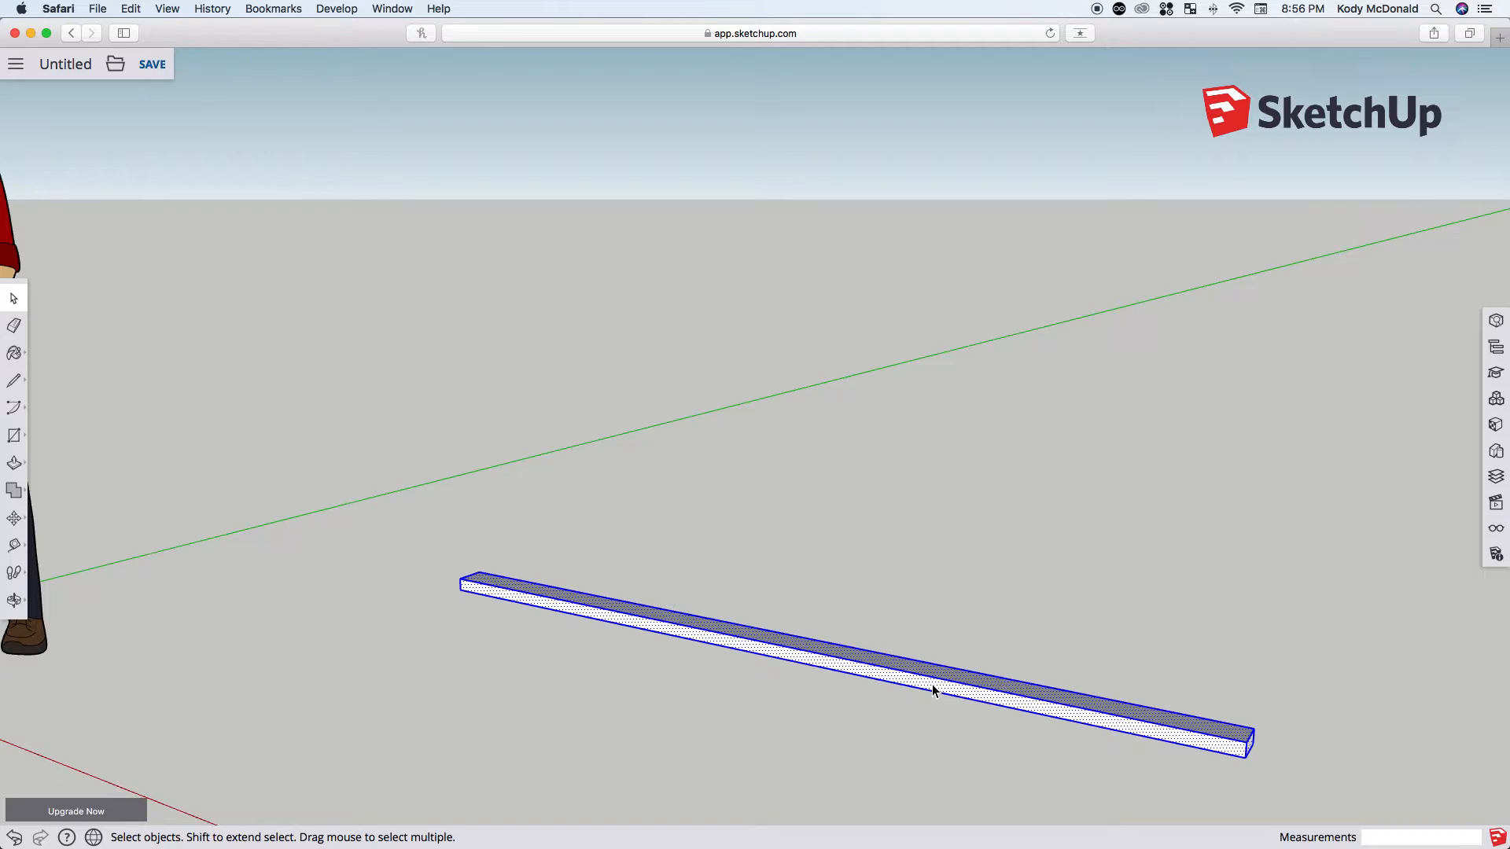
{"action": "right_click", "coordinate": [933, 692]}
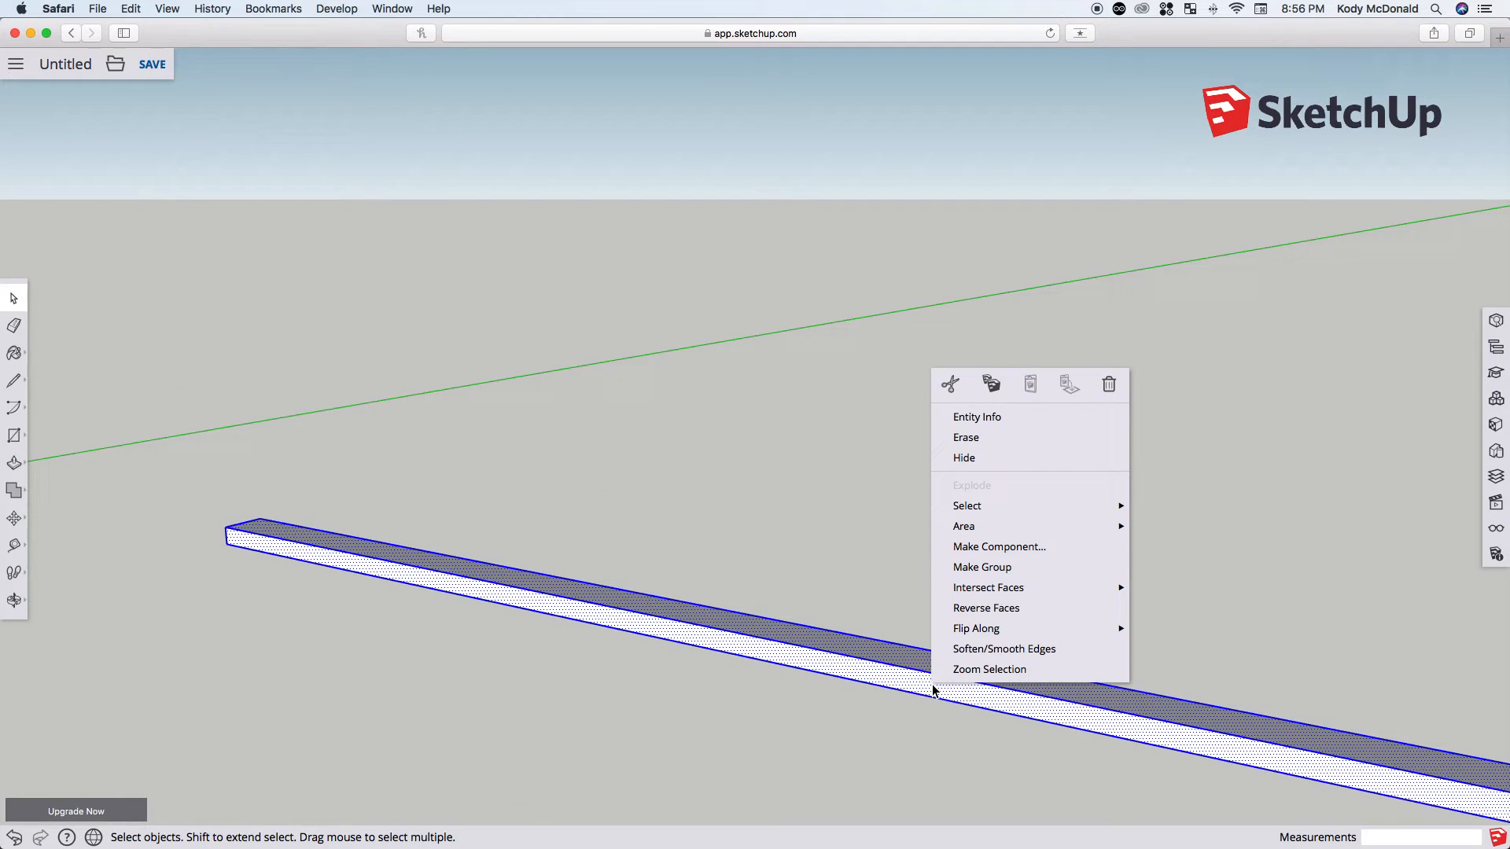
{"action": "mouse_move", "coordinate": [999, 547]}
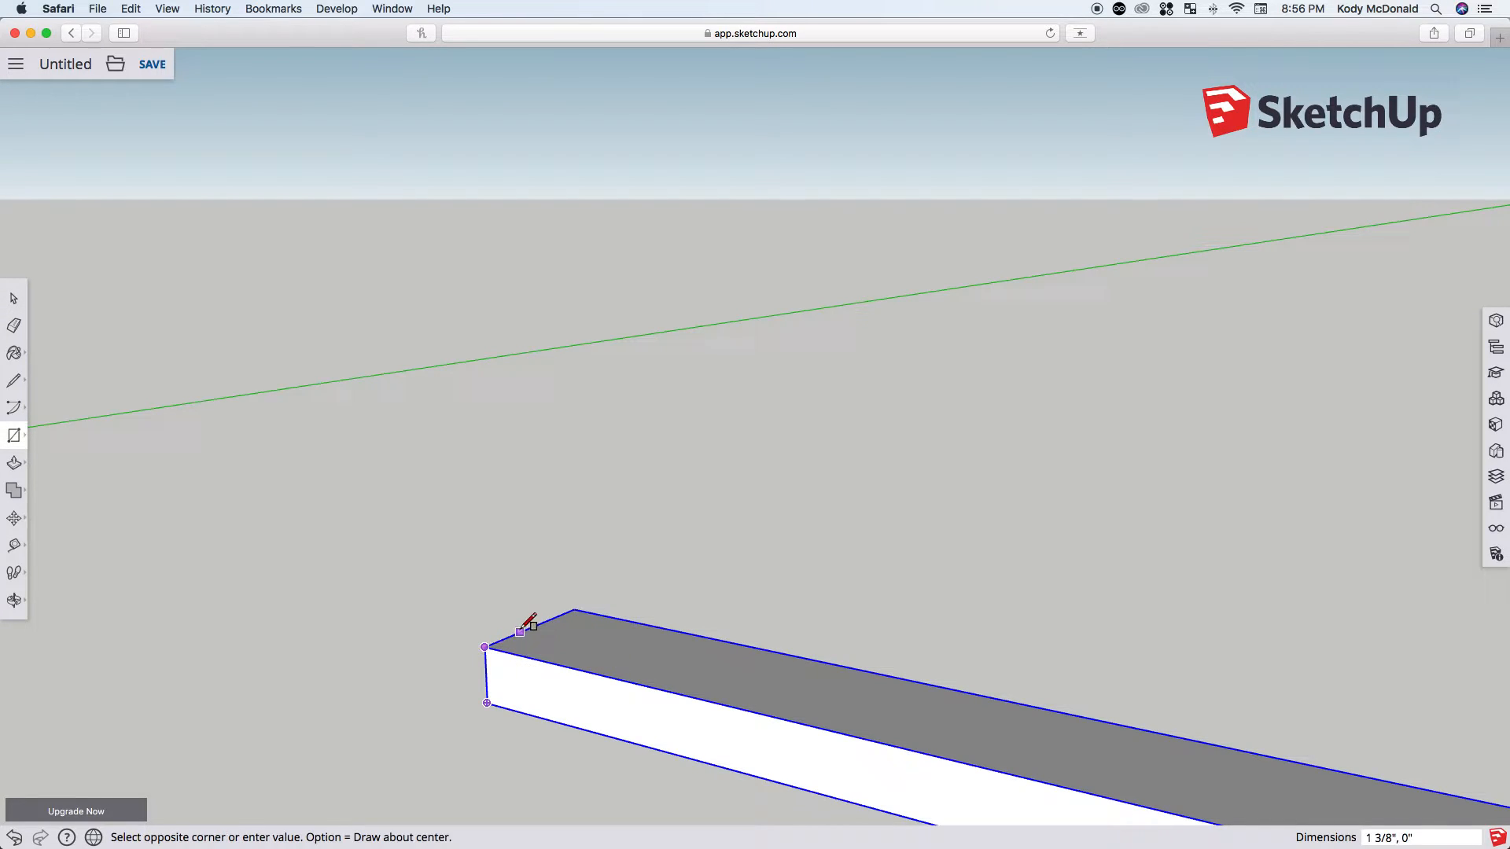
{"action": "mouse_move", "coordinate": [626, 617]}
{"action": "type", "text": "3.5,1."}
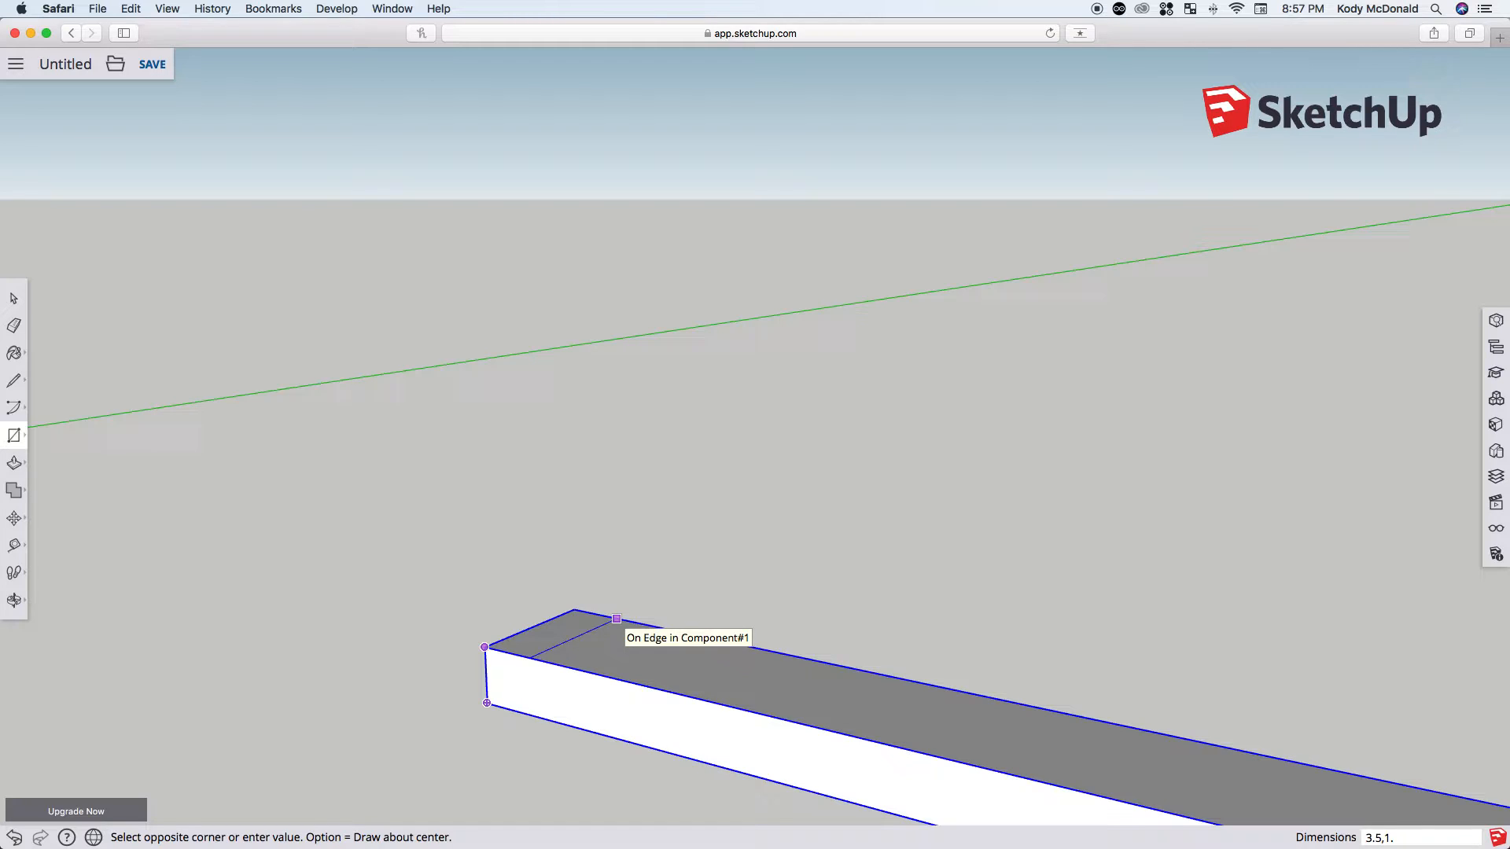
Step: Place a 3.5 by 1.5 stud footprint on the plate's end and raise it 8'
{"action": "left_click", "coordinate": [616, 619]}
{"action": "type", "text": "8'"}
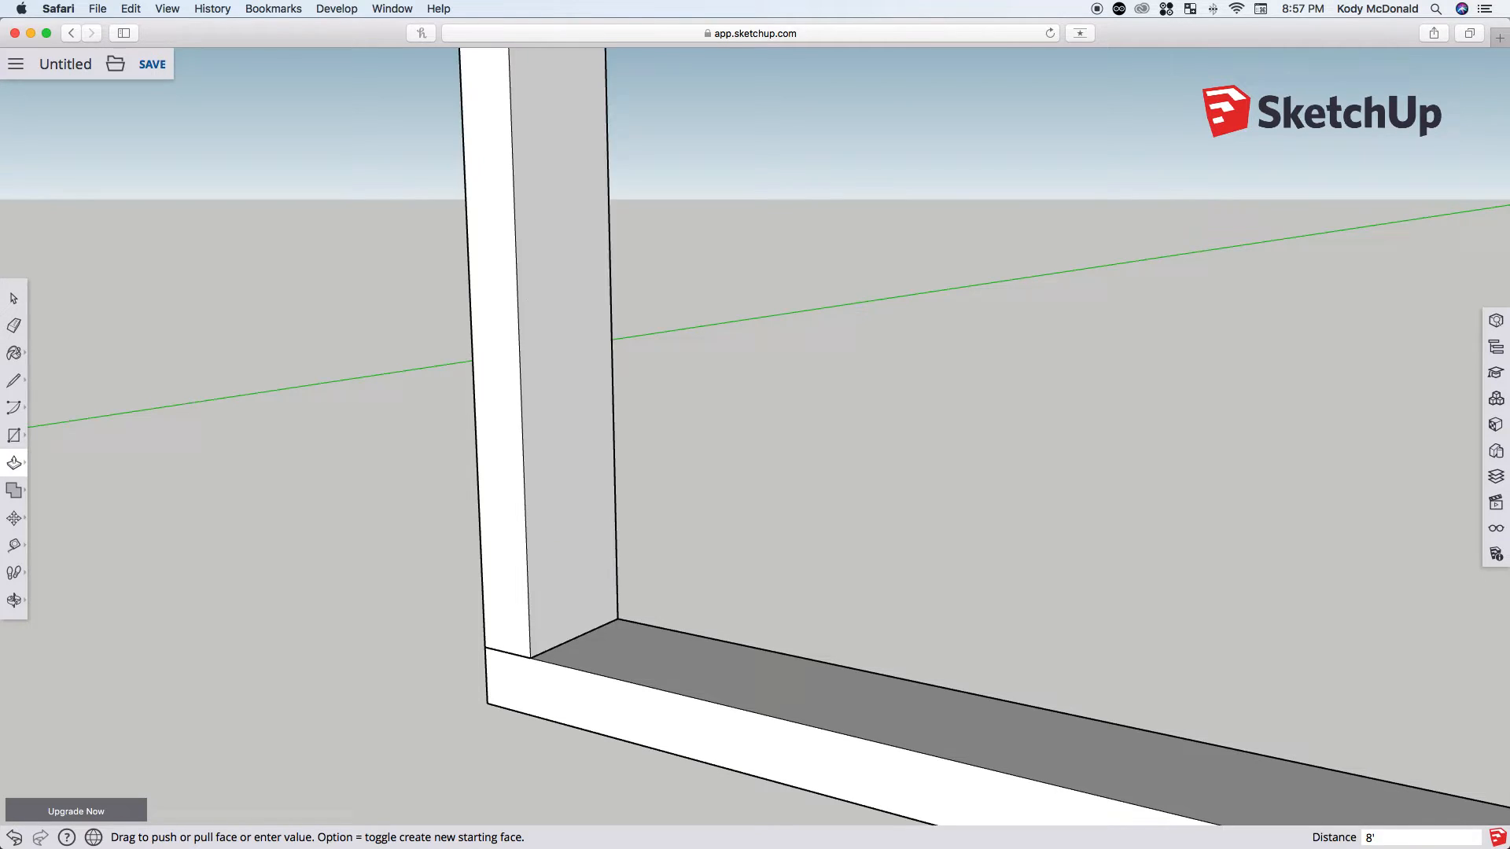
{"action": "mouse_move", "coordinate": [554, 536]}
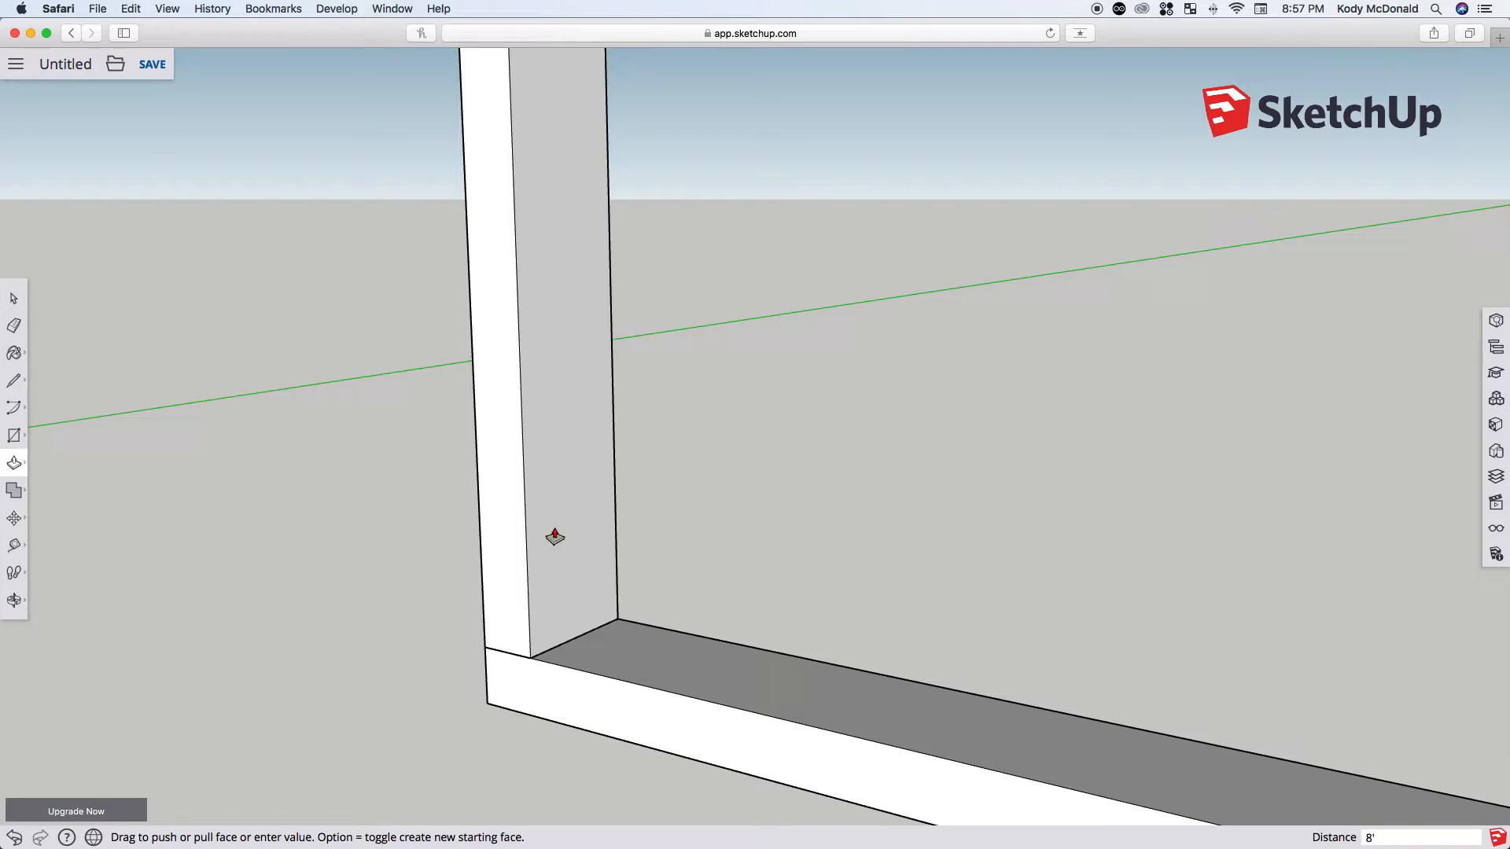
Step: Select the upright stud, make it a component, then clear the selection
{"action": "left_click", "coordinate": [14, 299]}
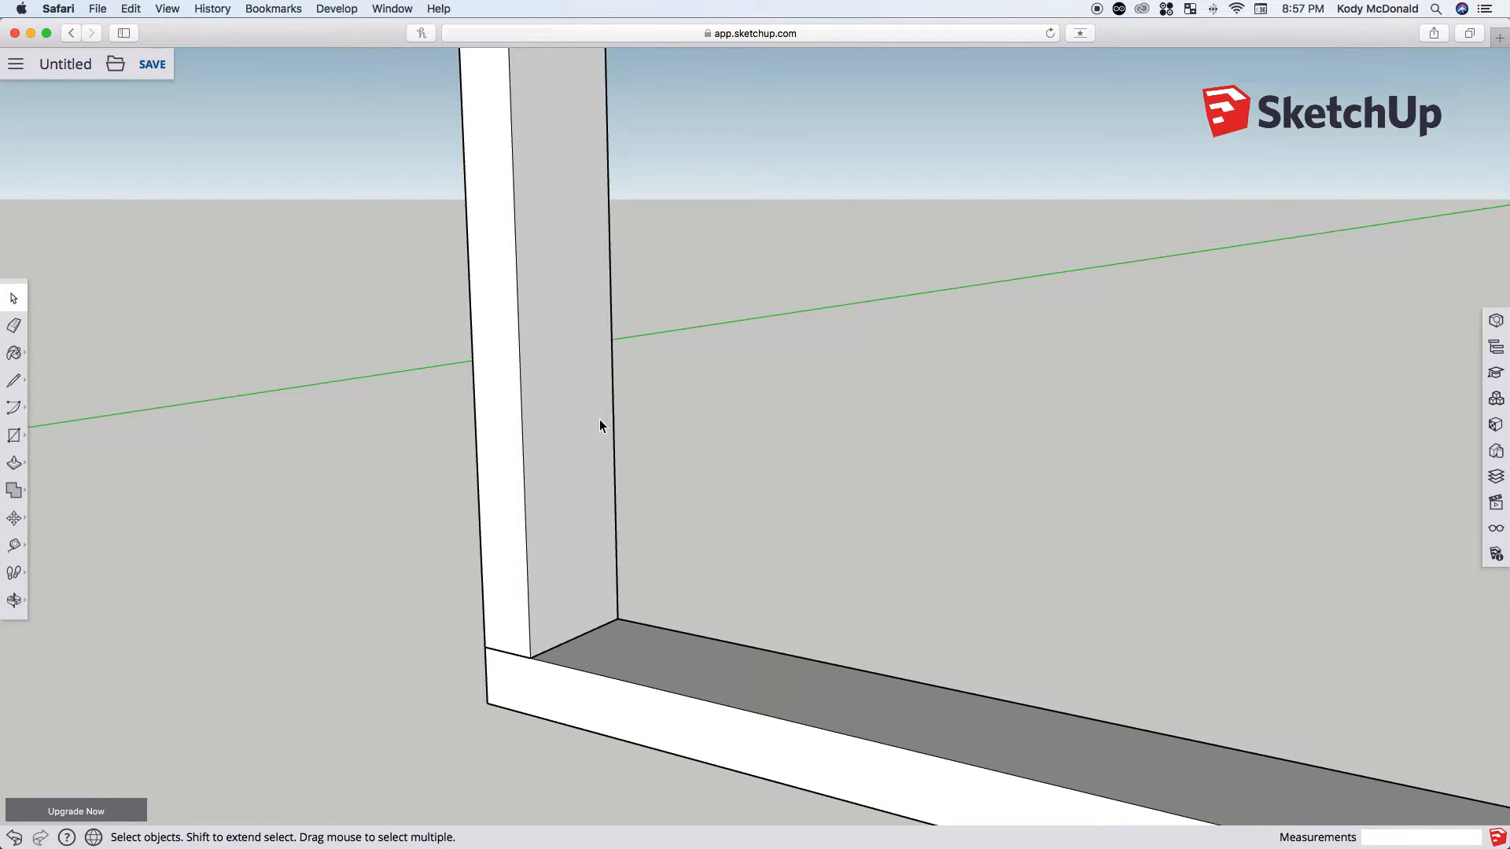
{"action": "mouse_move", "coordinate": [604, 453]}
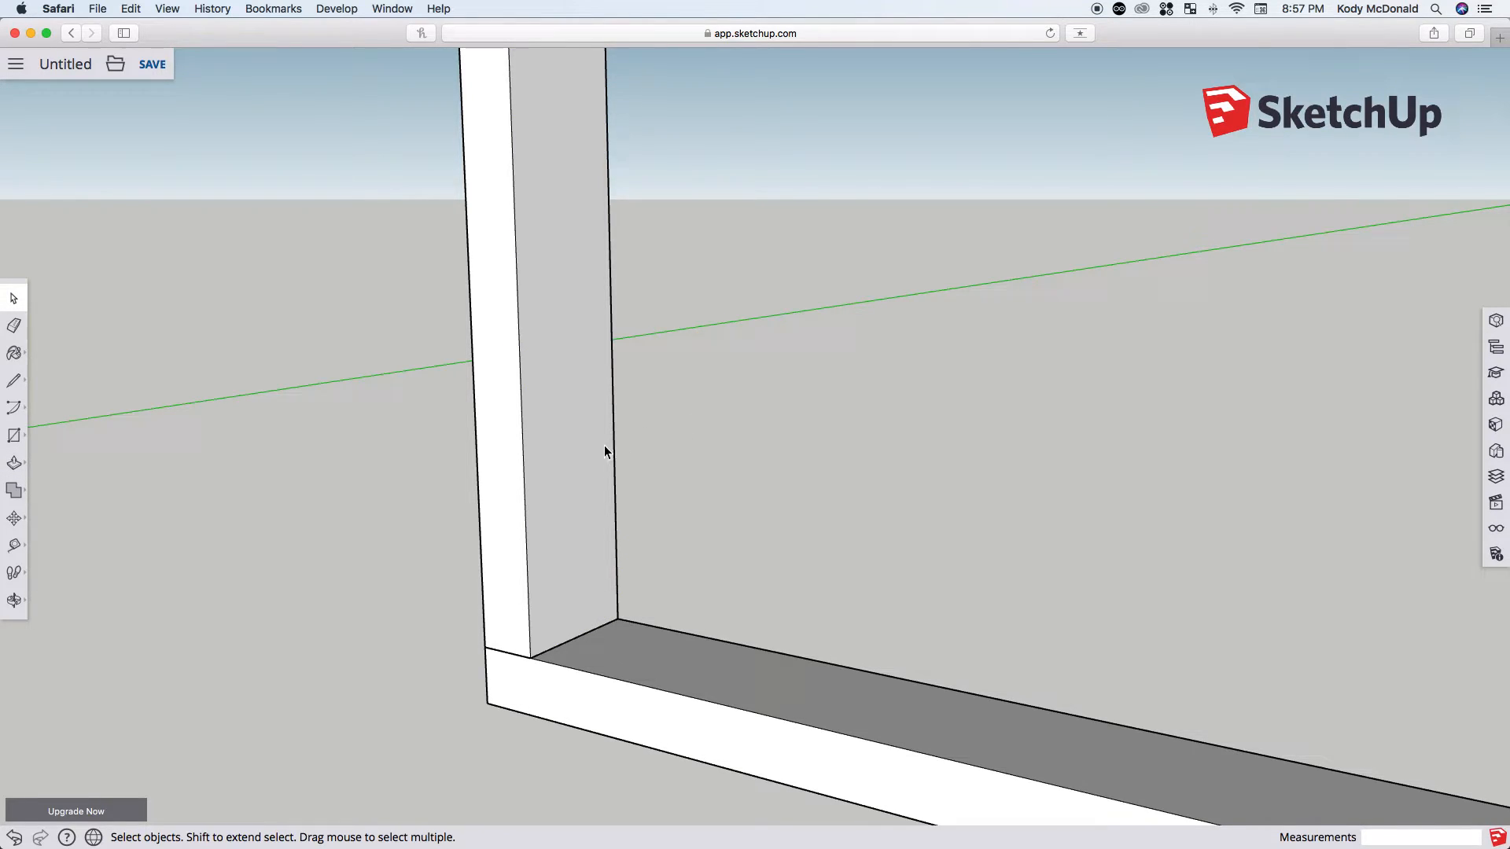
{"action": "left_click", "coordinate": [586, 423]}
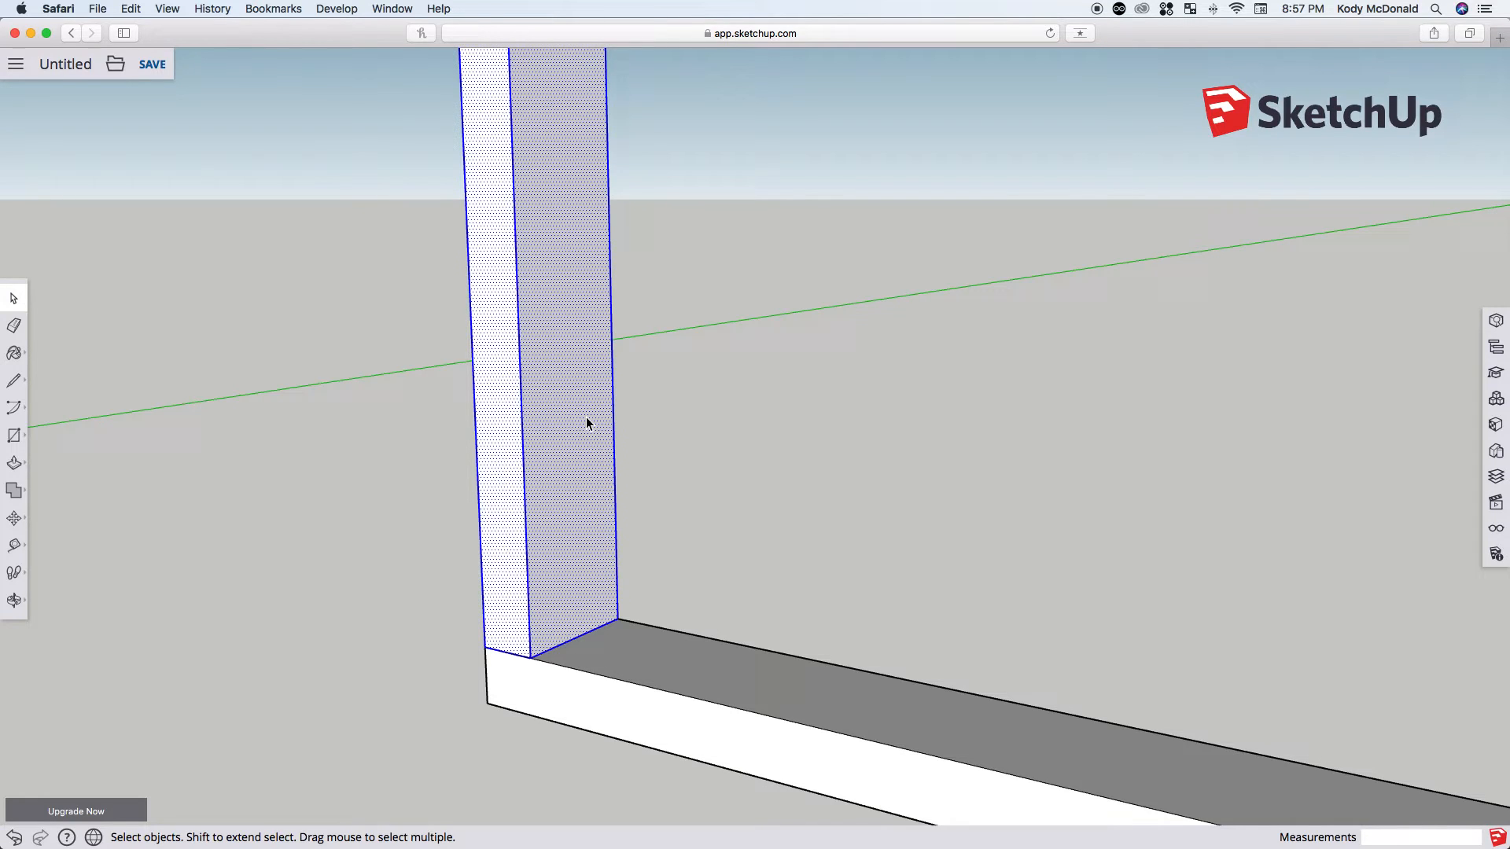
{"action": "right_click", "coordinate": [586, 423]}
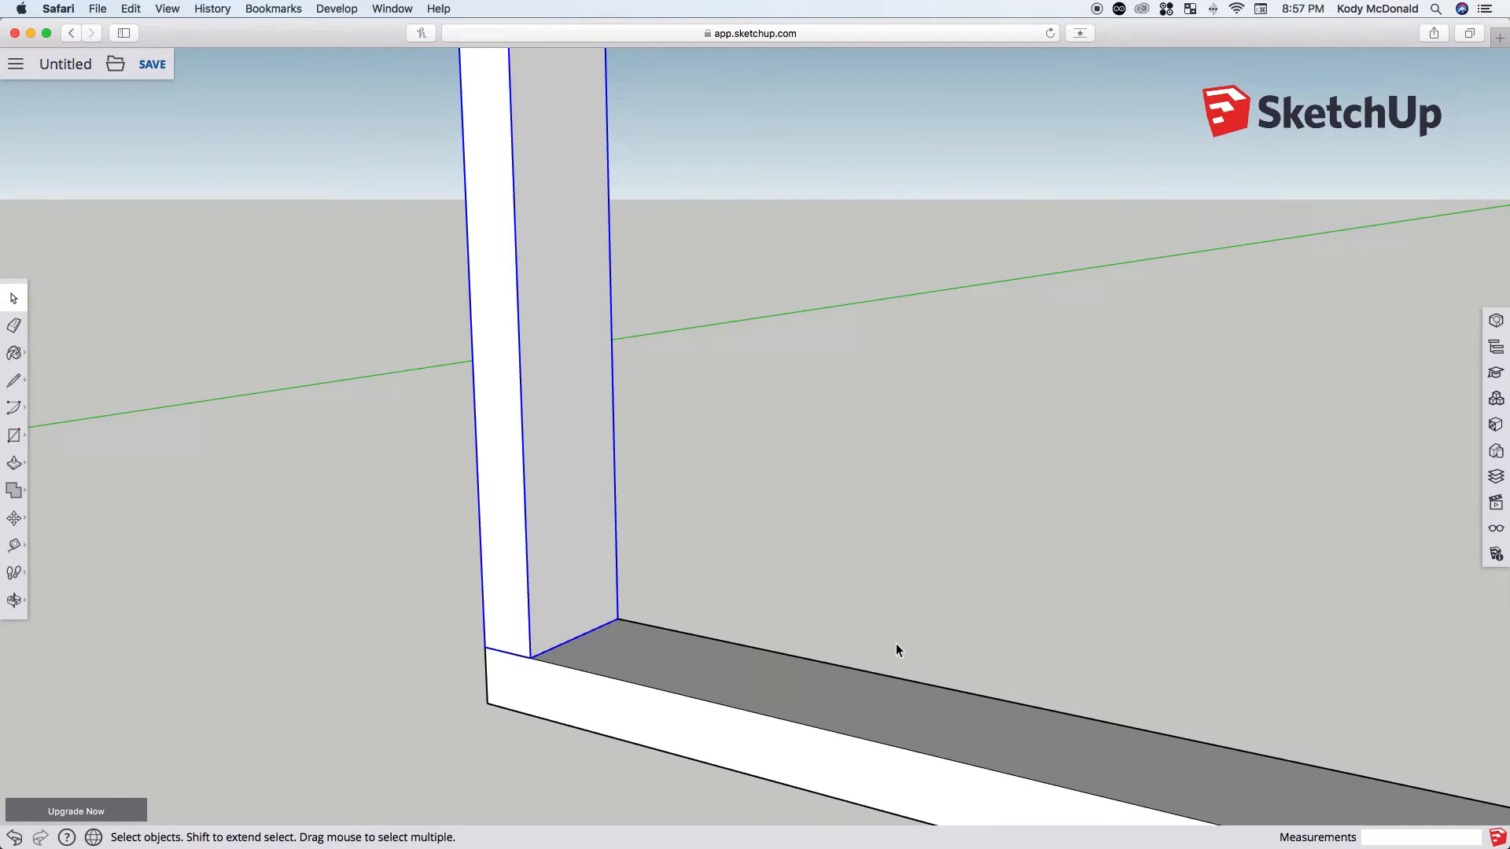
{"action": "left_click", "coordinate": [678, 525]}
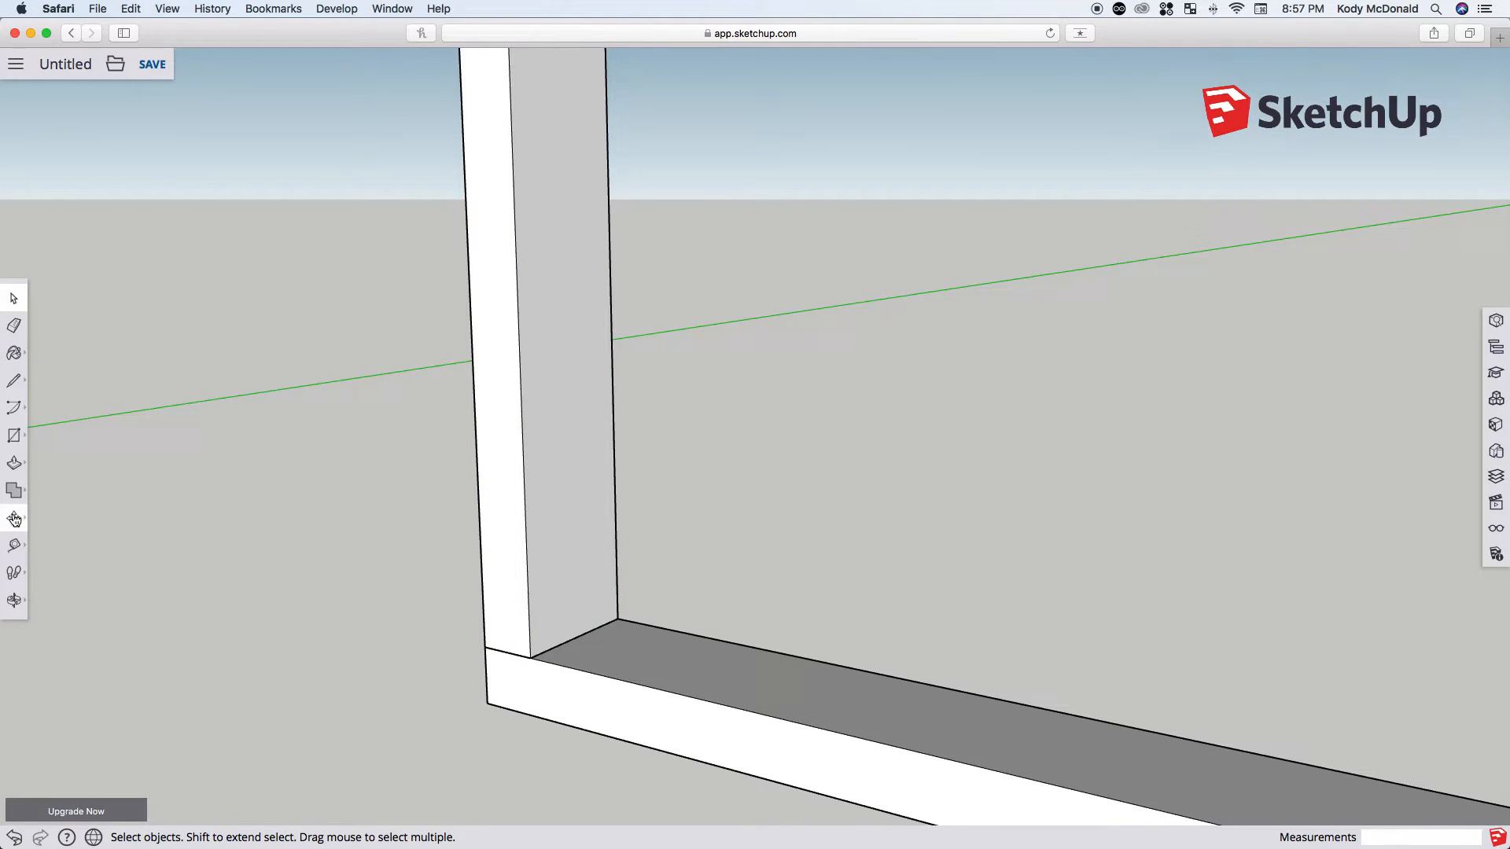
Step: Move-copy the stud 16" along the plate and repeat it x6 for even spacing
{"action": "left_click", "coordinate": [14, 518]}
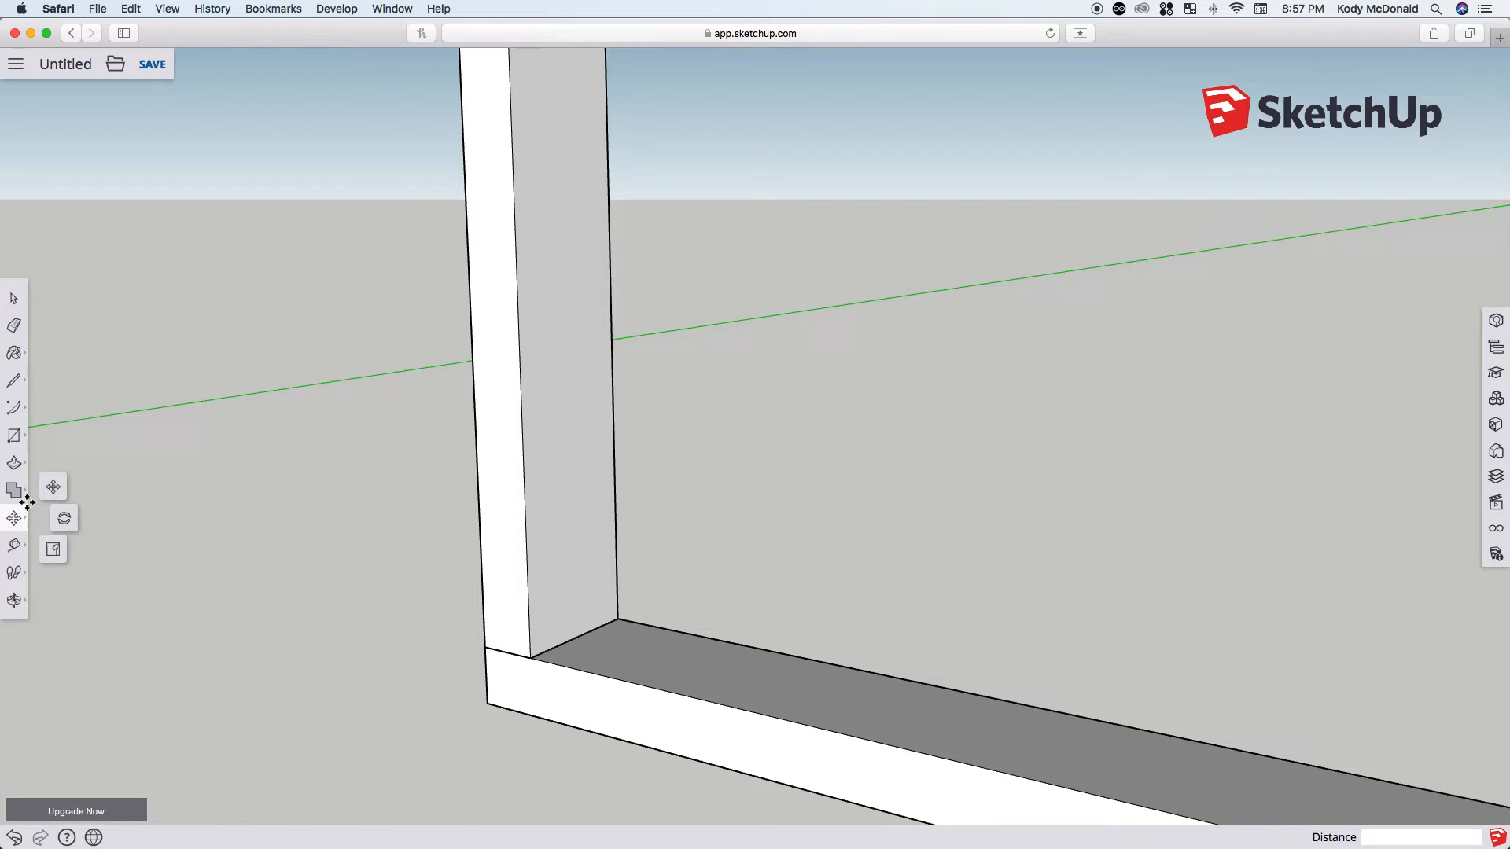
{"action": "left_click", "coordinate": [14, 517]}
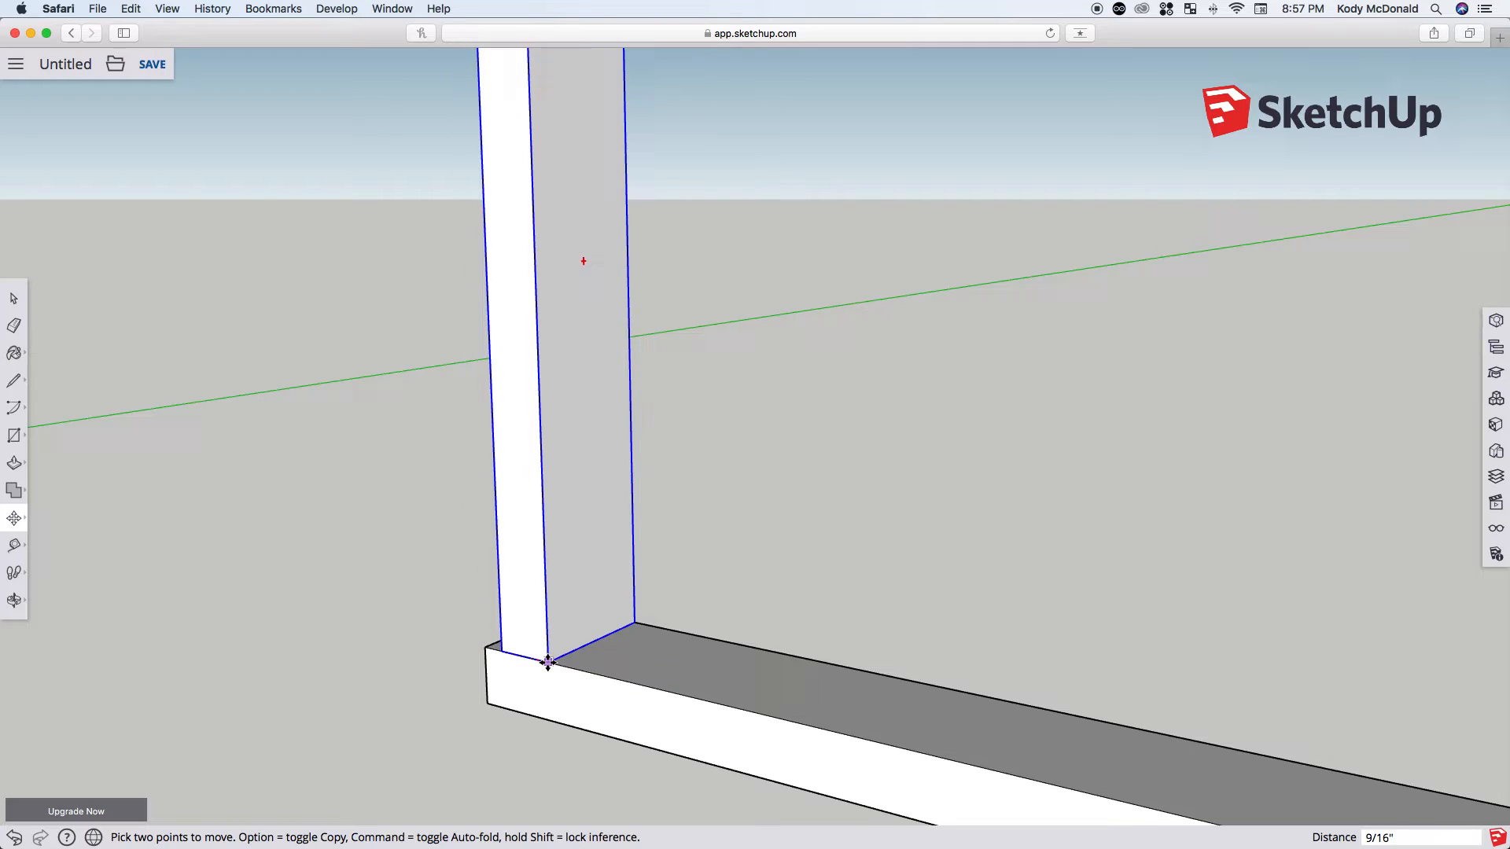
{"action": "mouse_move", "coordinate": [547, 662]}
{"action": "type", "text": "16"}
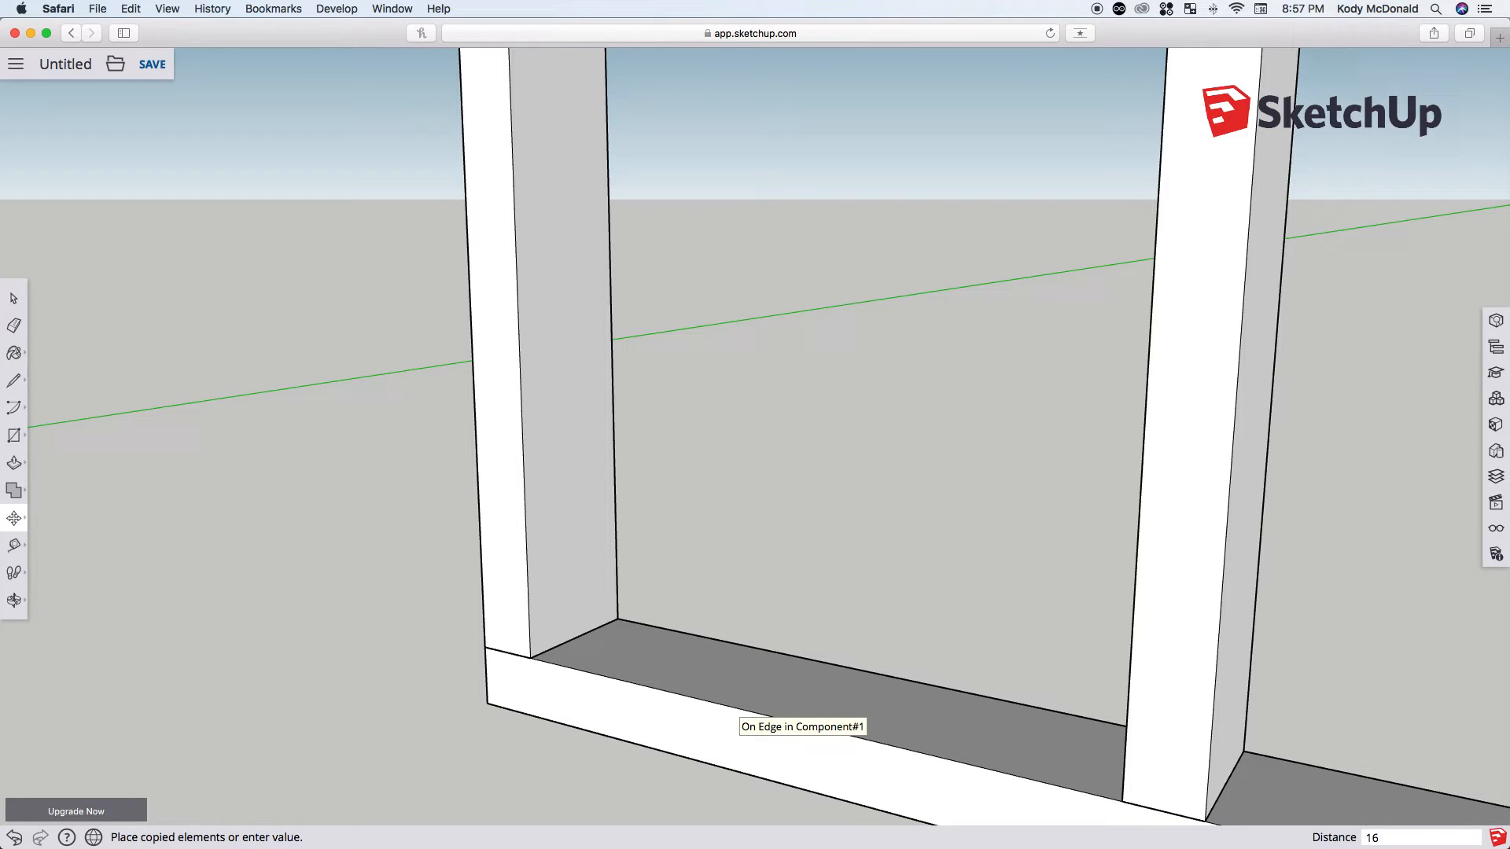
{"action": "type", "text": "x"}
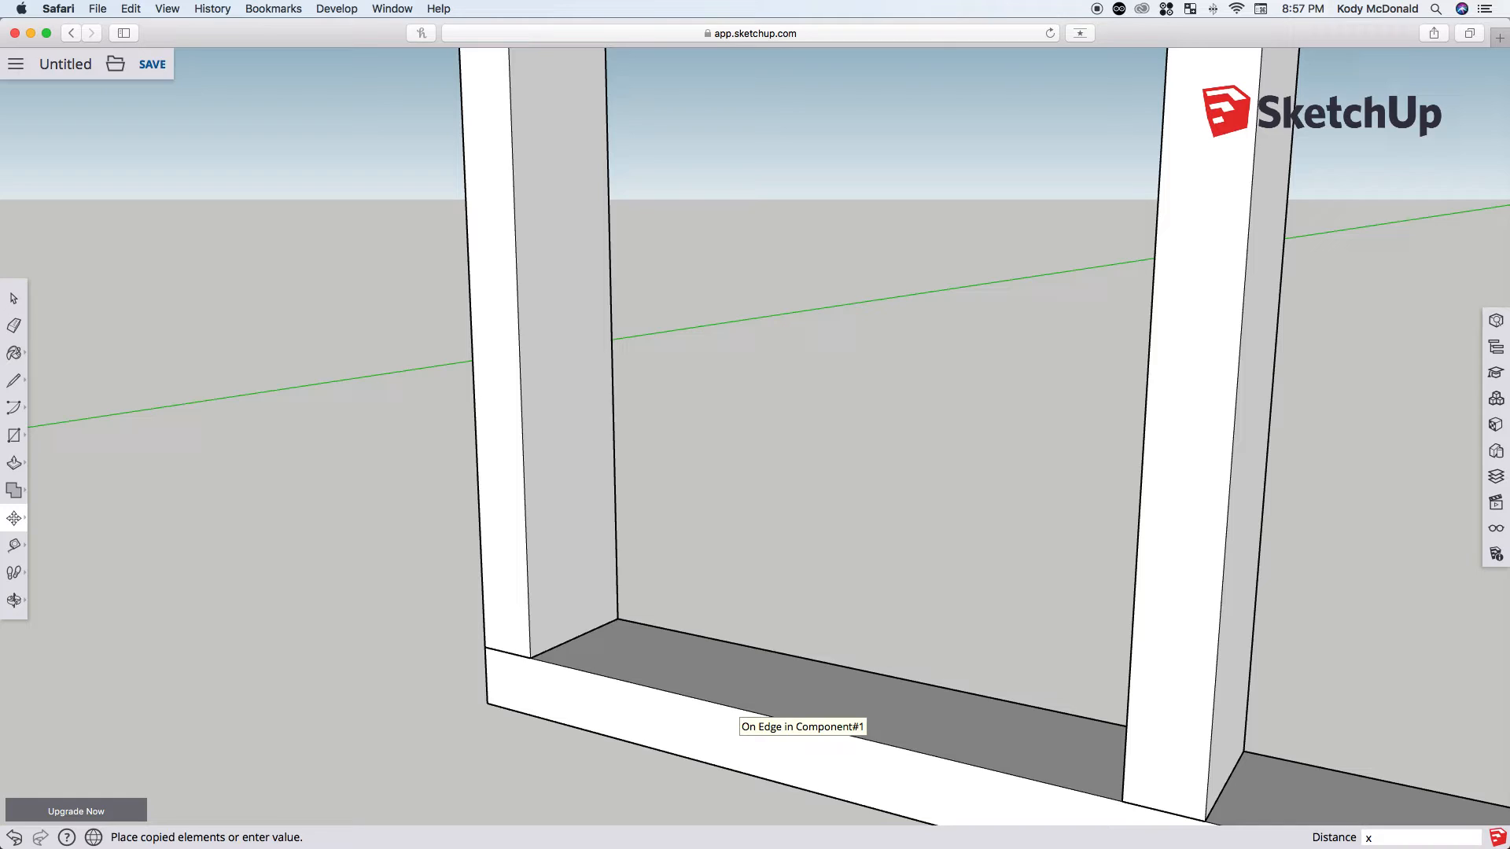
{"action": "type", "text": "6"}
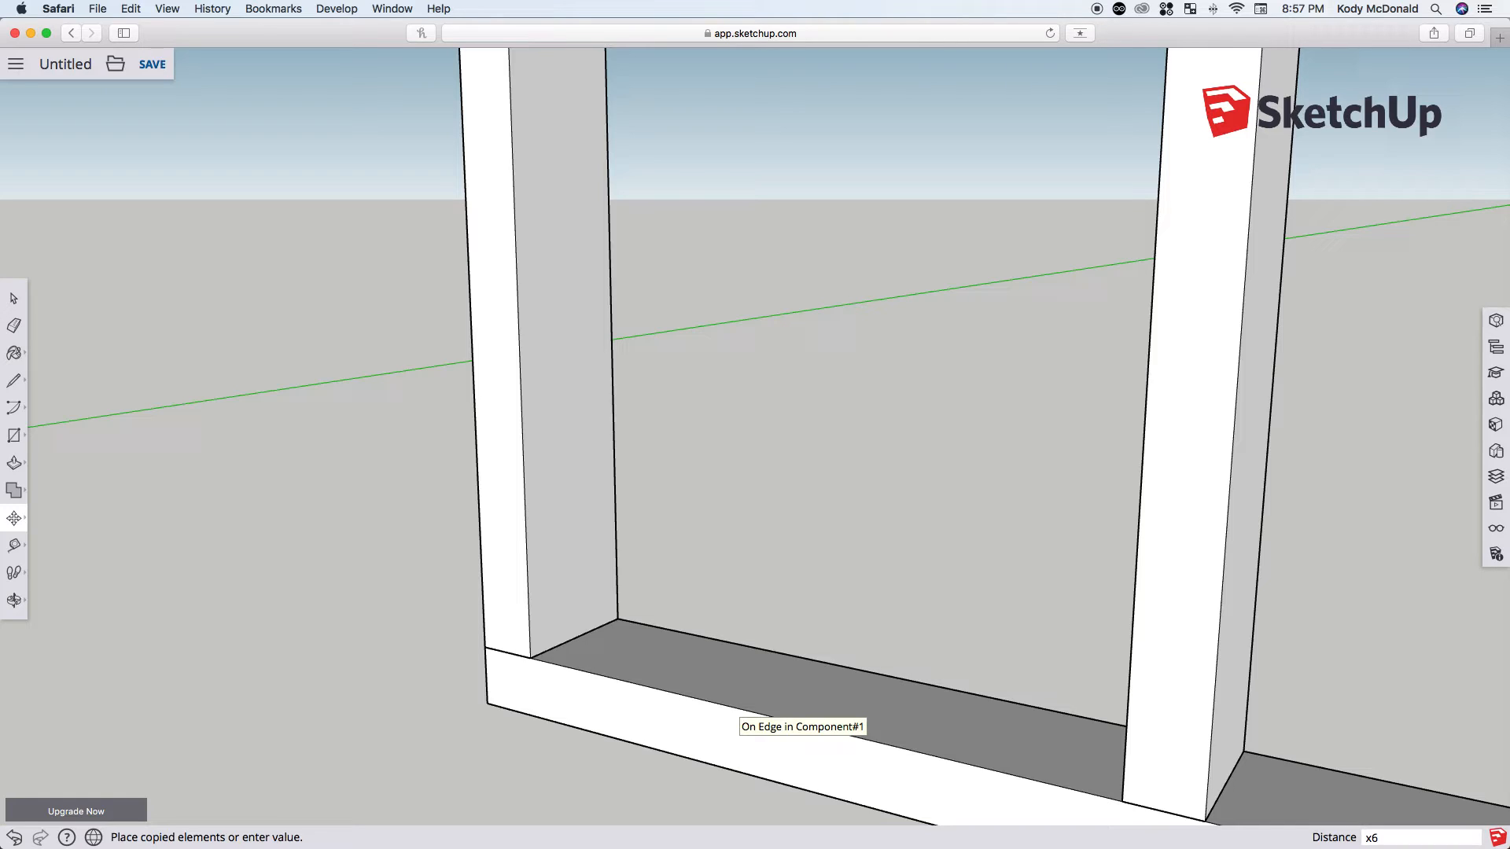